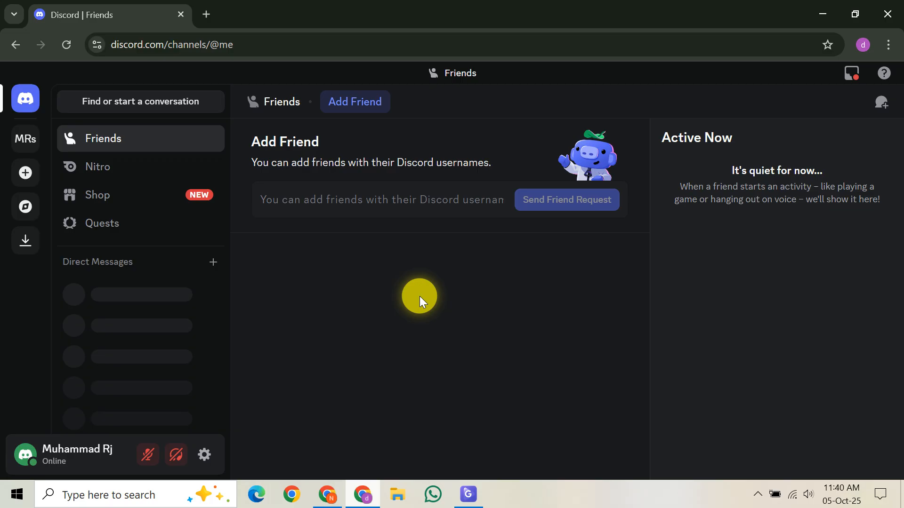
mouse_move(198, 415)
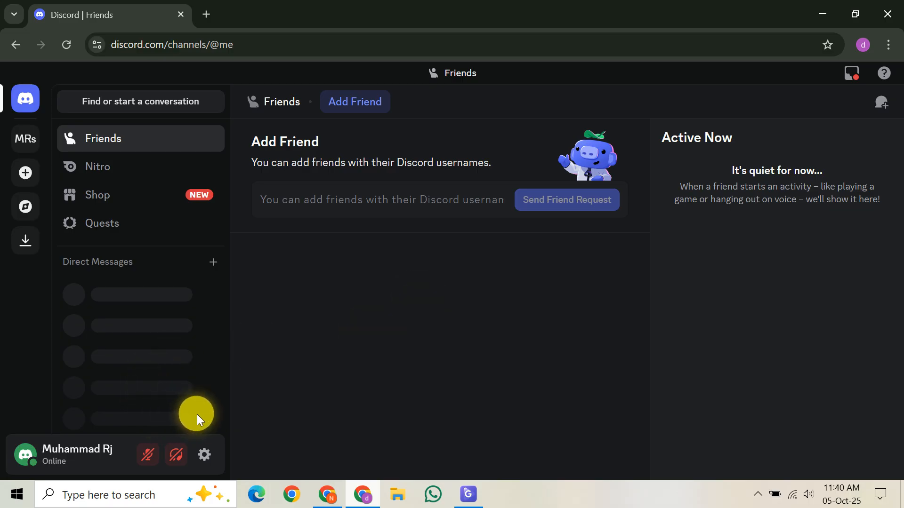
- Open User Settings and scroll the Profiles page down to the empty About Me field
left_click(204, 454)
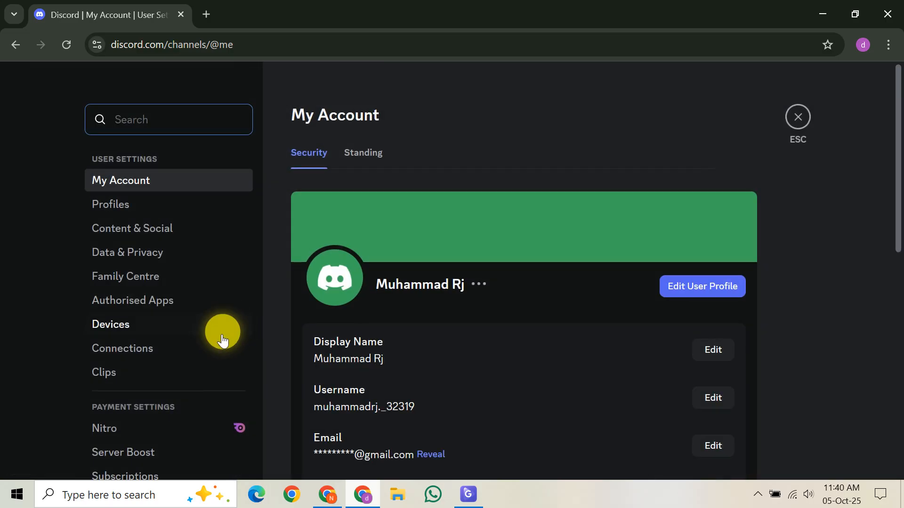
scroll("down", 3)
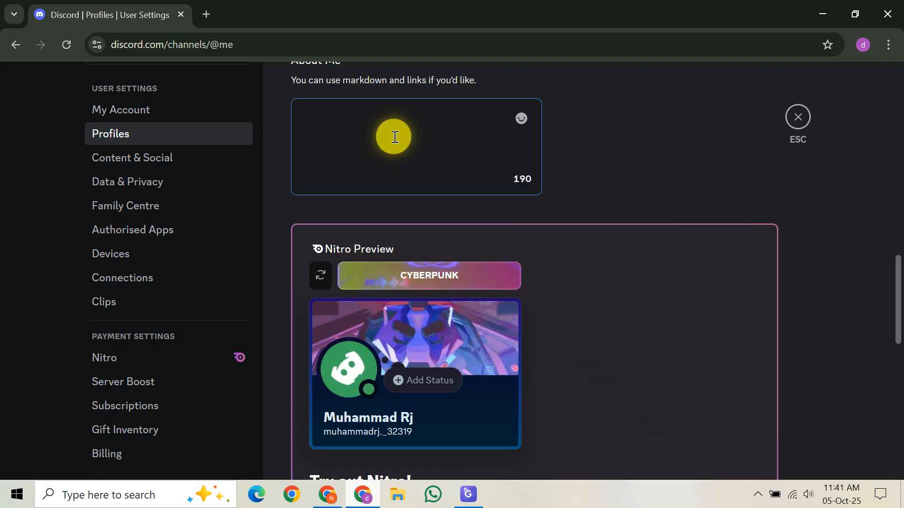
type("htt")
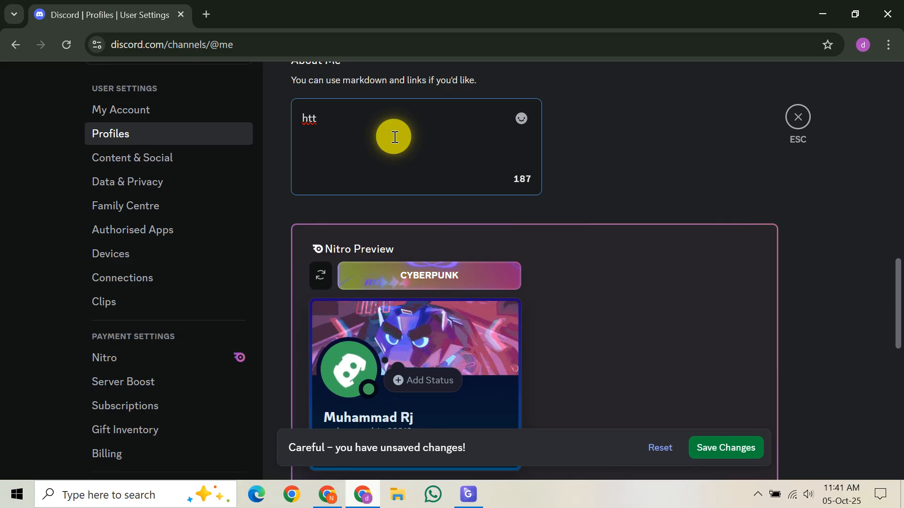
type("p")
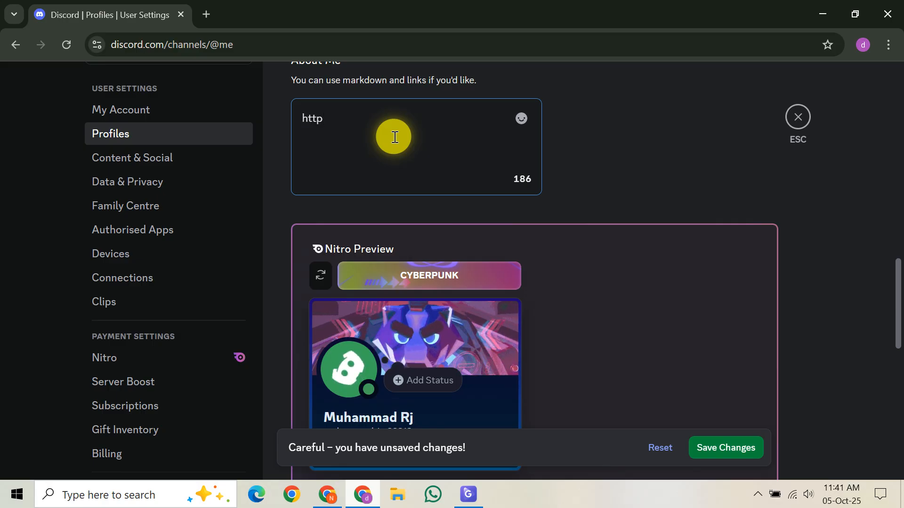
type("s:")
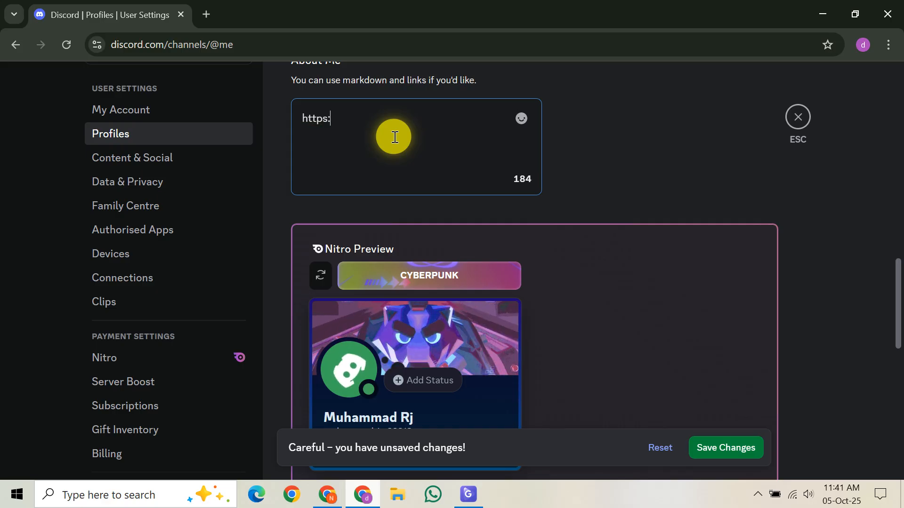
type("//d")
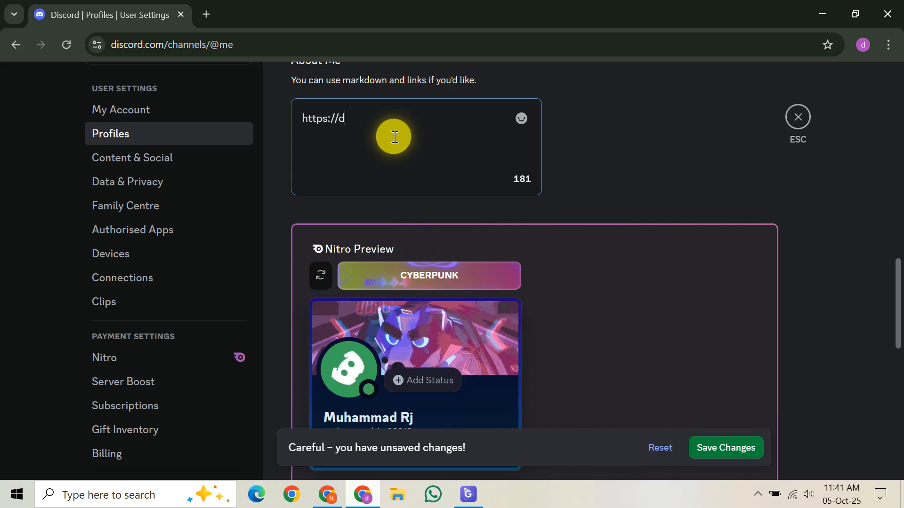
type("iscord")
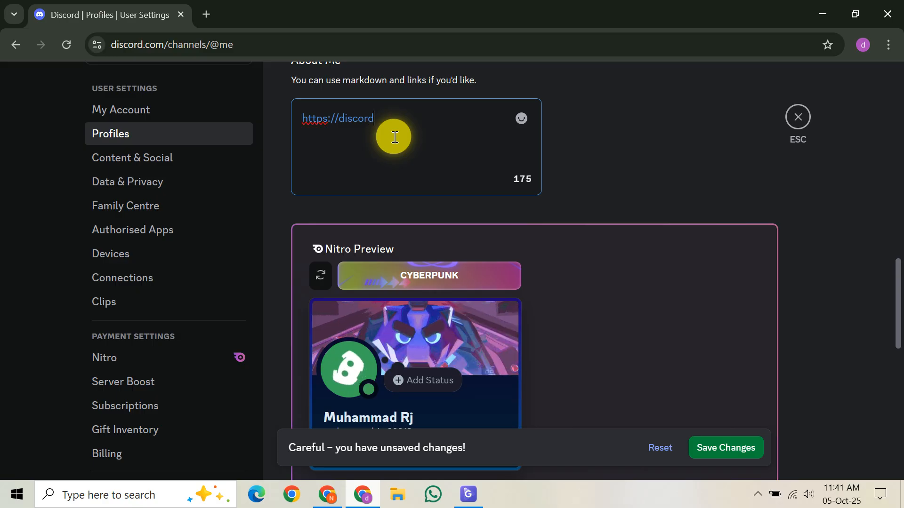
type(".com")
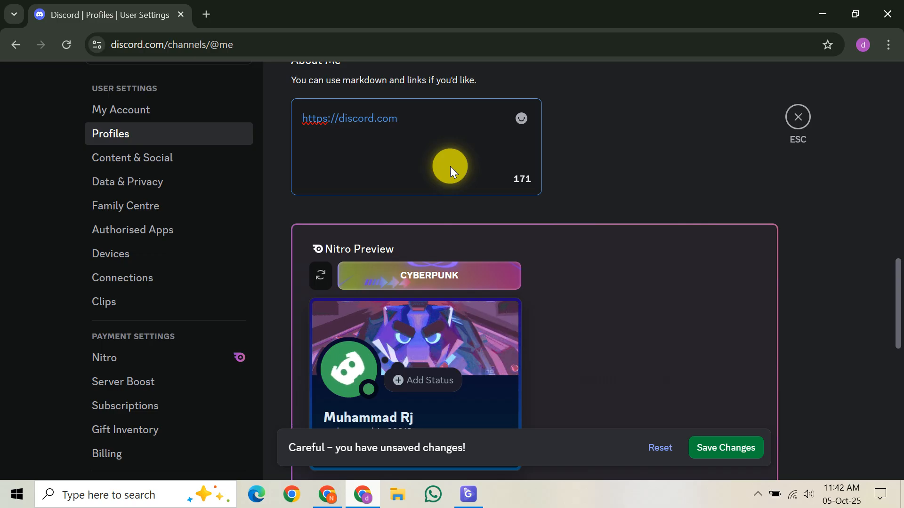
left_click(398, 118)
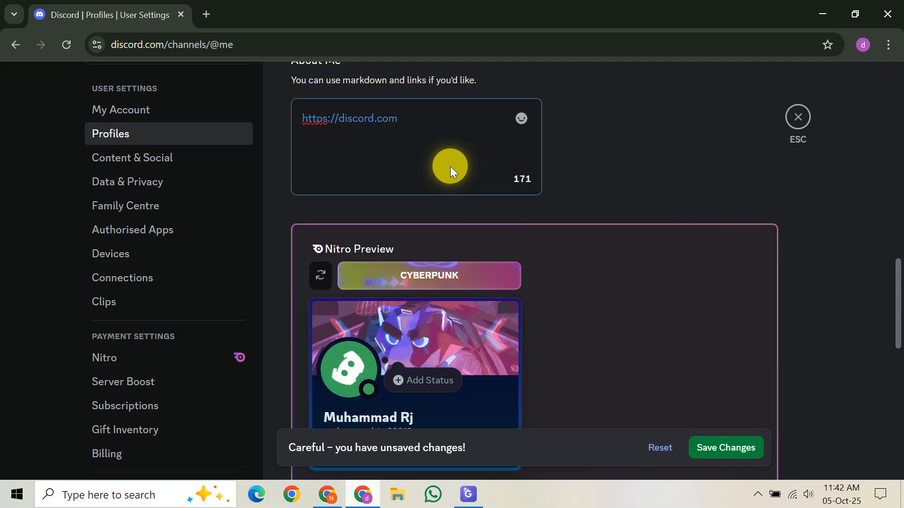
left_click(397, 118)
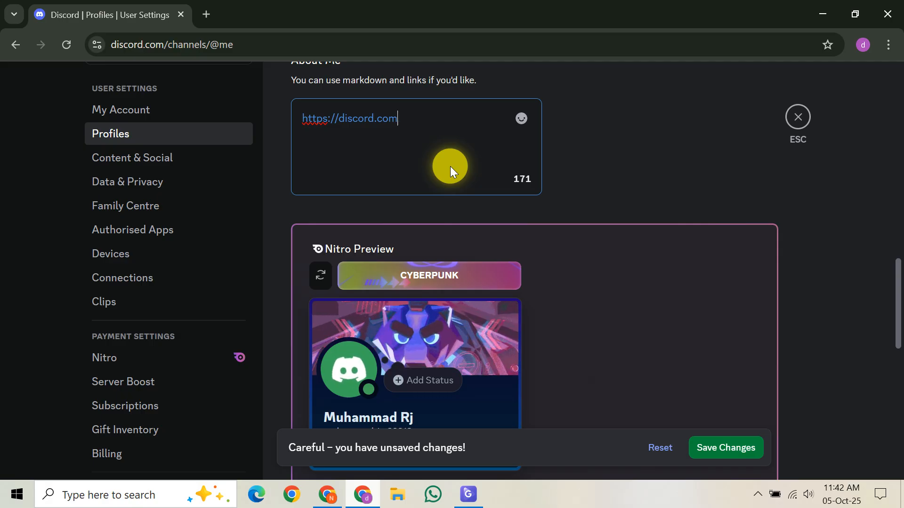